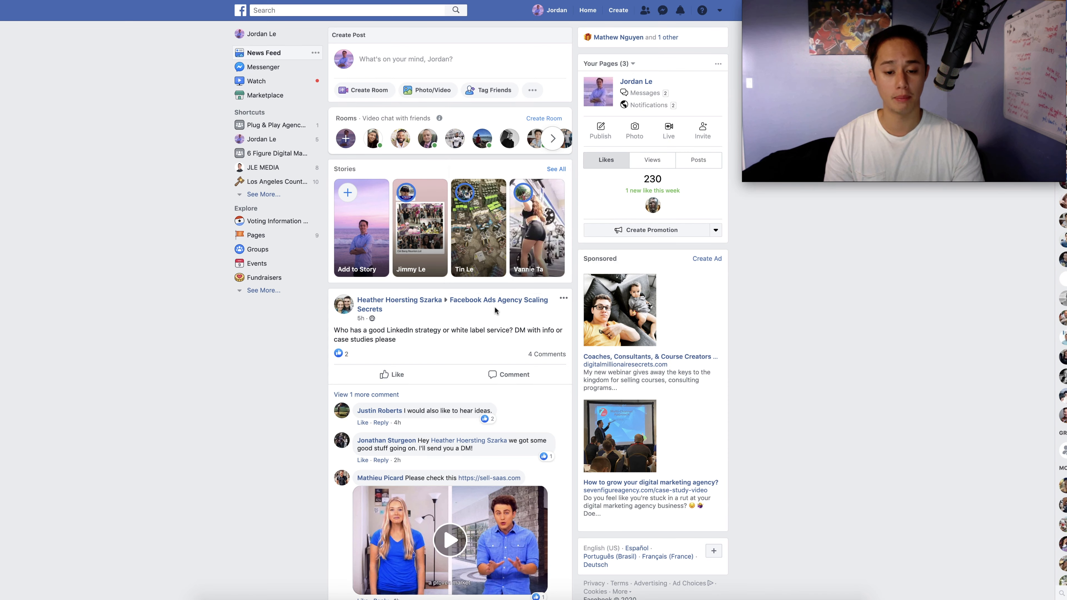
mouse_move(498, 304)
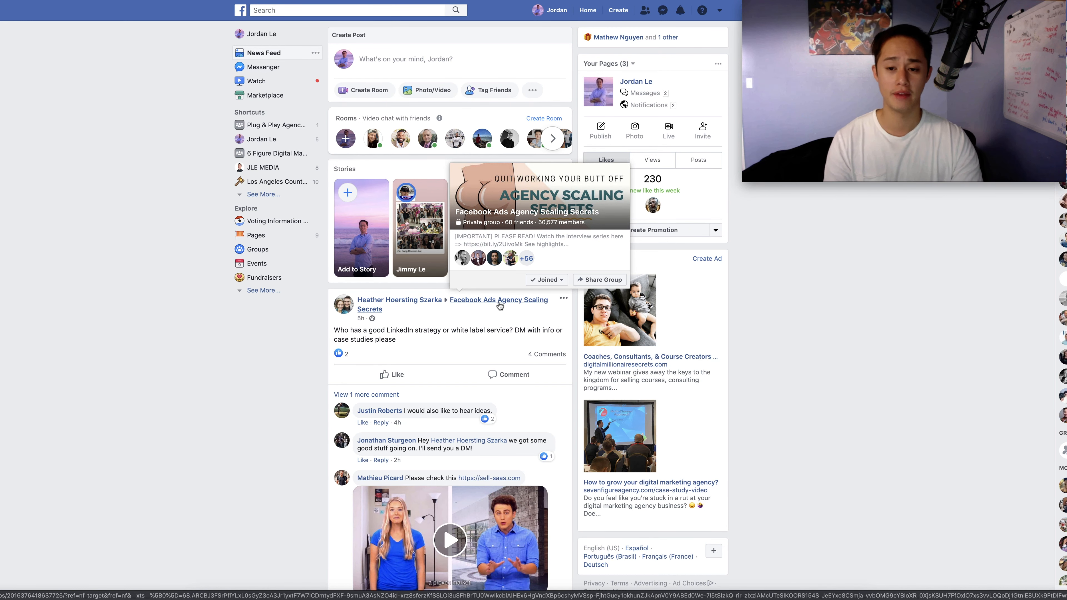
mouse_move(315, 367)
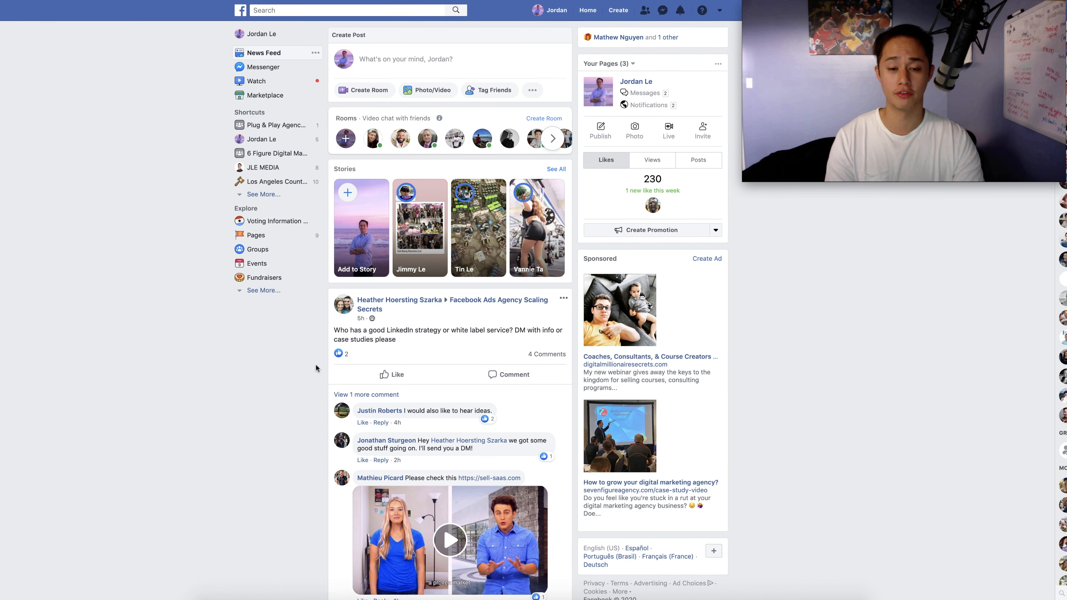
mouse_move(276, 221)
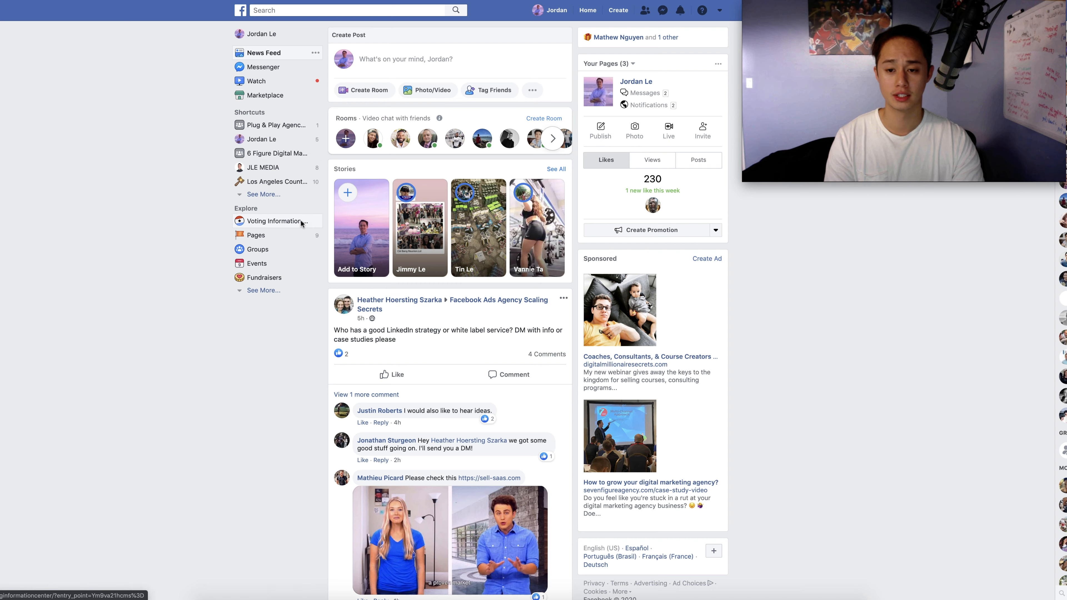
left_click(273, 153)
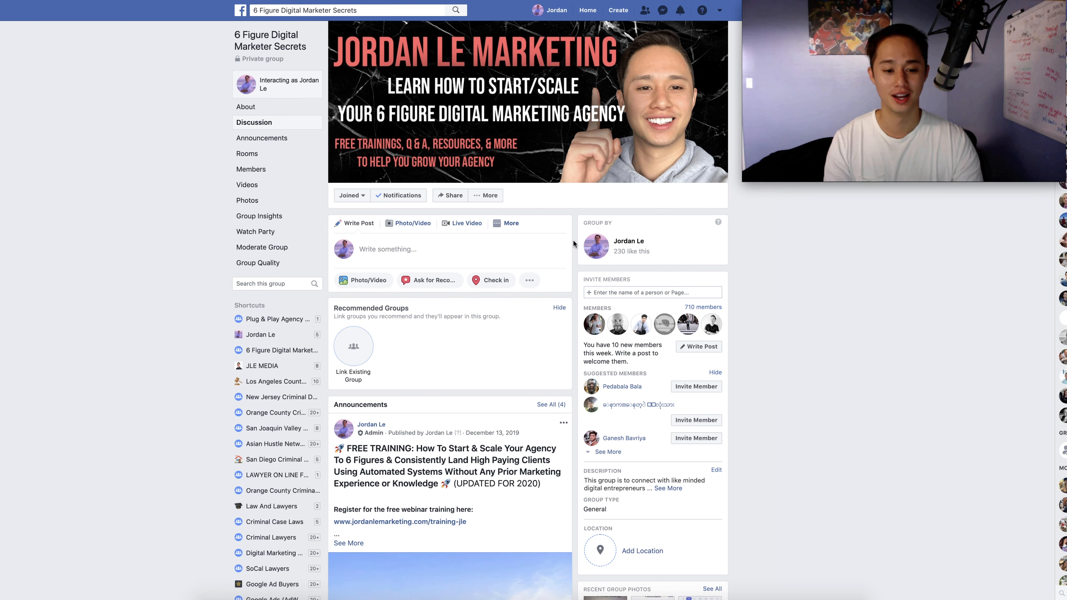
mouse_move(850, 297)
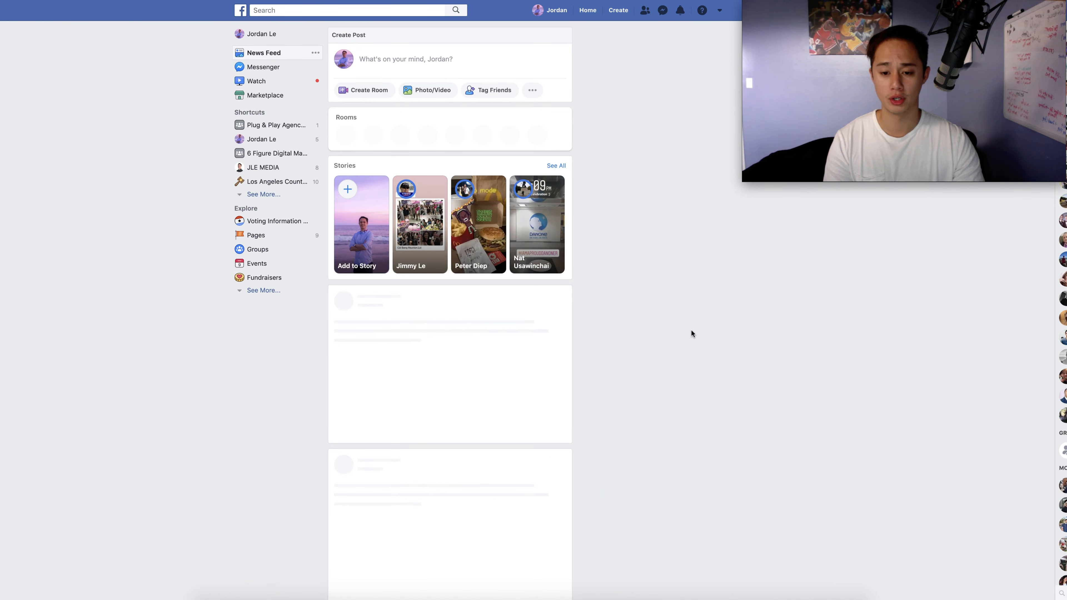
scroll("down", 3)
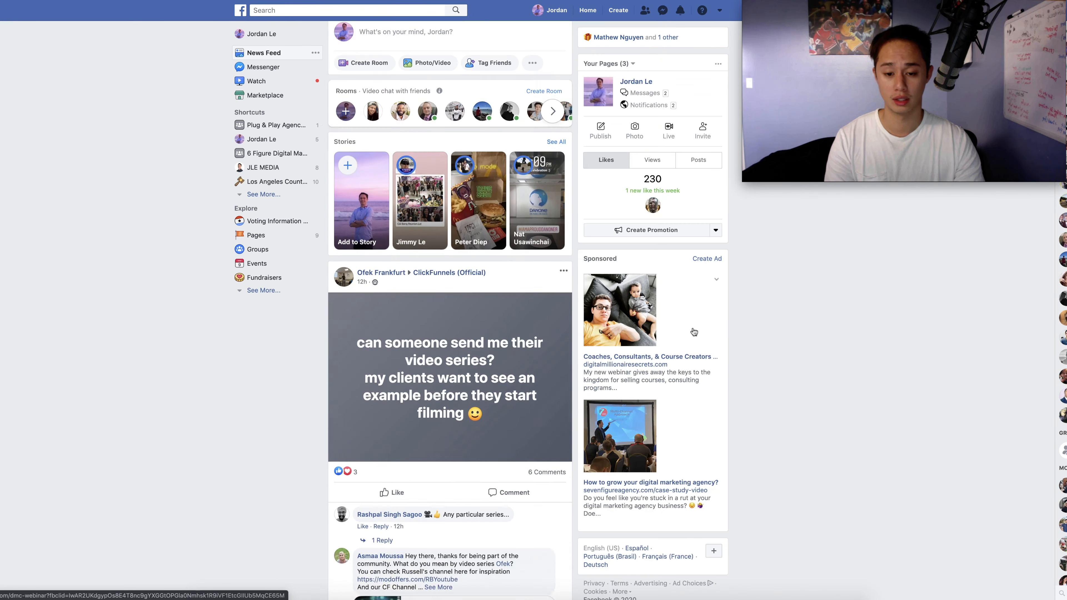
scroll("down", 3)
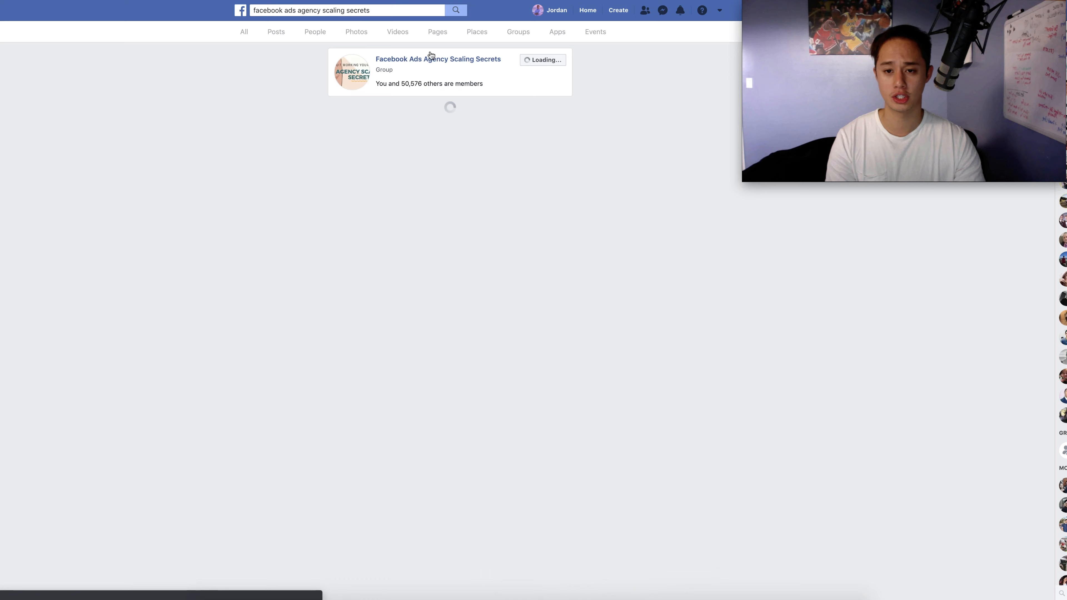
left_click(438, 58)
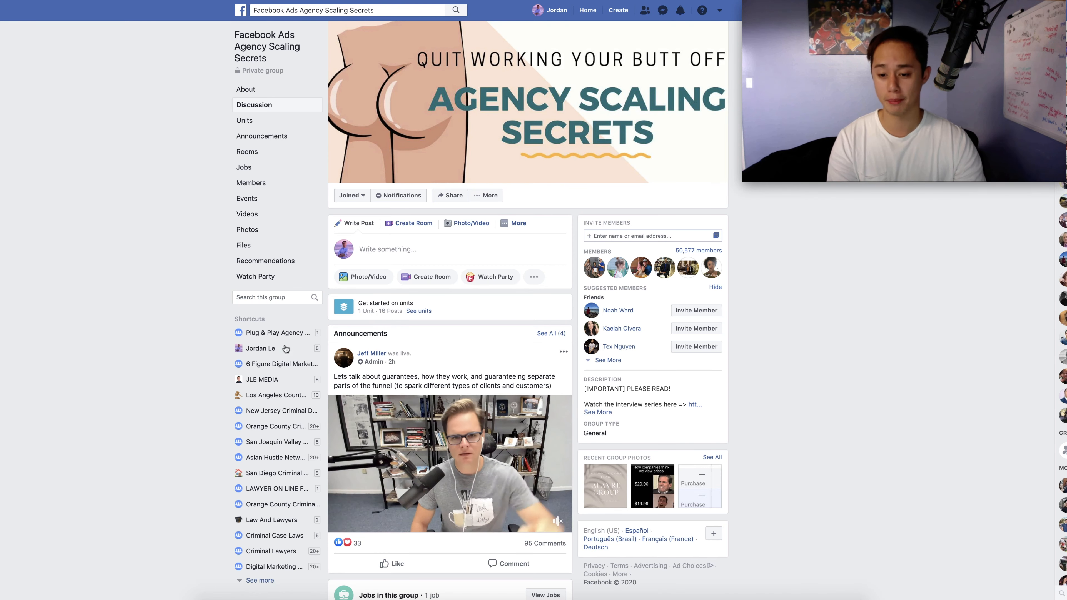
type("jordan le")
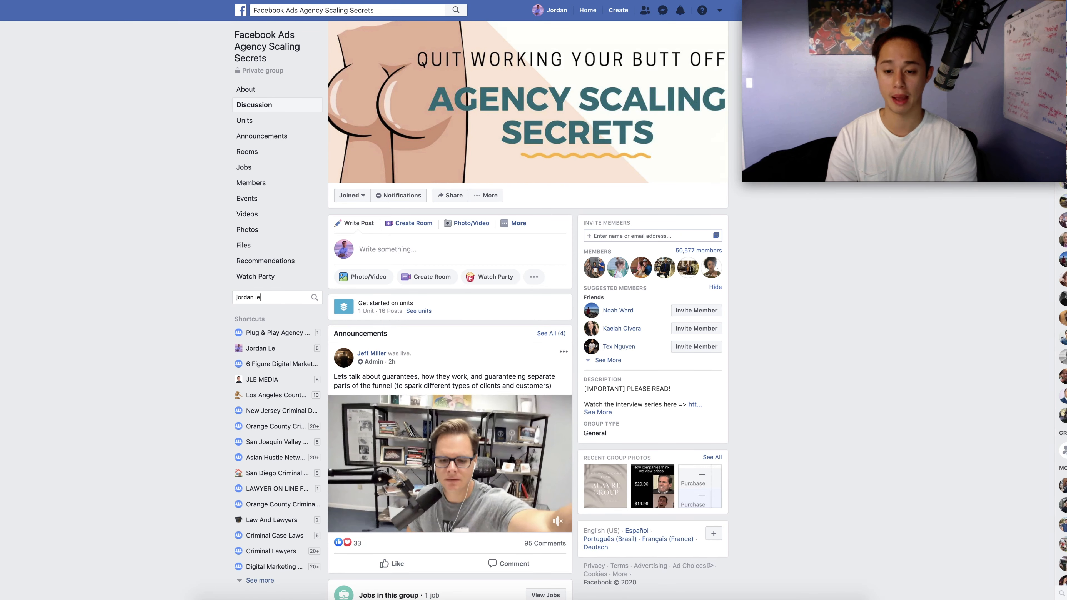
key("Enter")
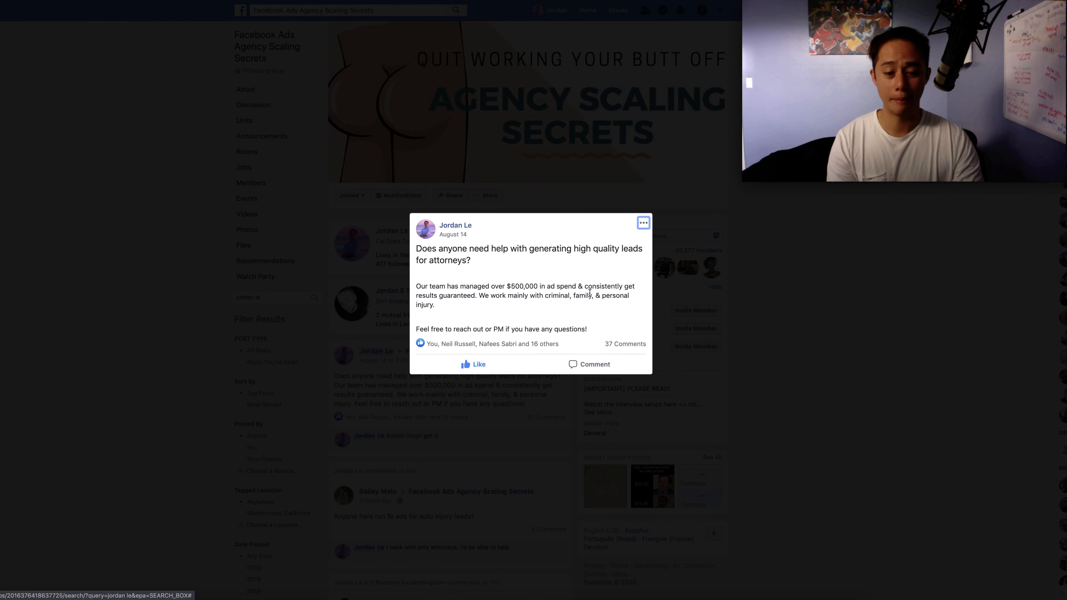
mouse_move(438, 242)
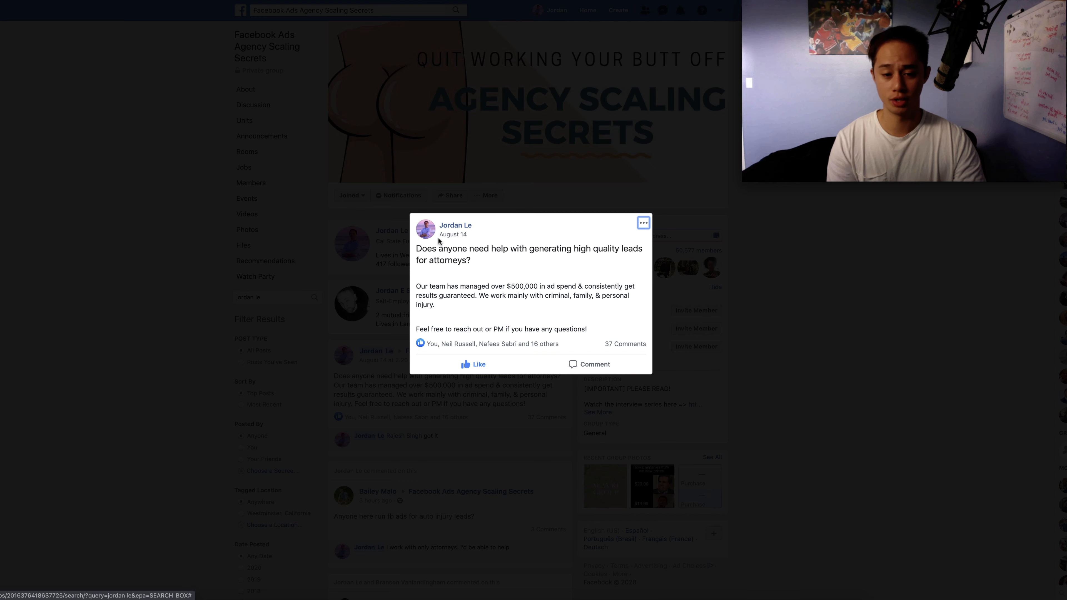
mouse_move(522, 261)
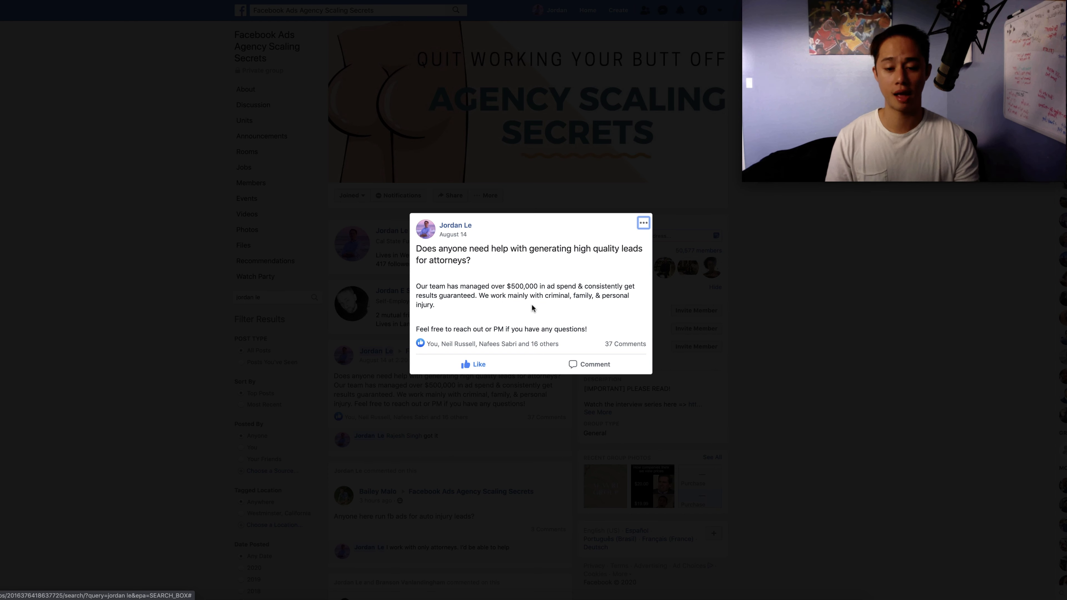
mouse_move(485, 337)
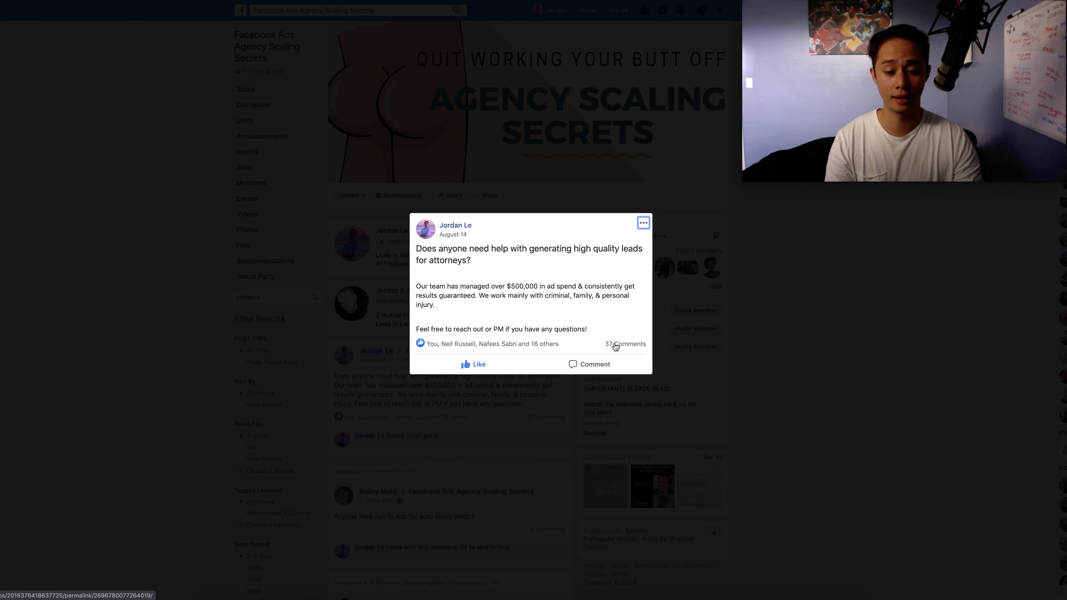
Step: Expand the 37-comment thread on the attorney leads post and read through the replies
left_click(597, 343)
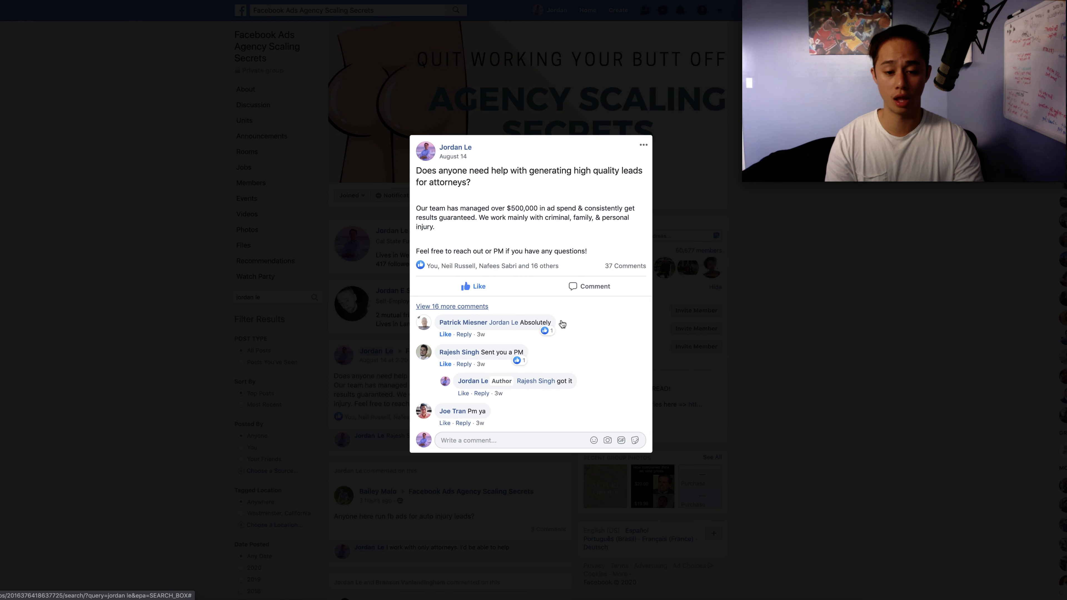
scroll("down", 3)
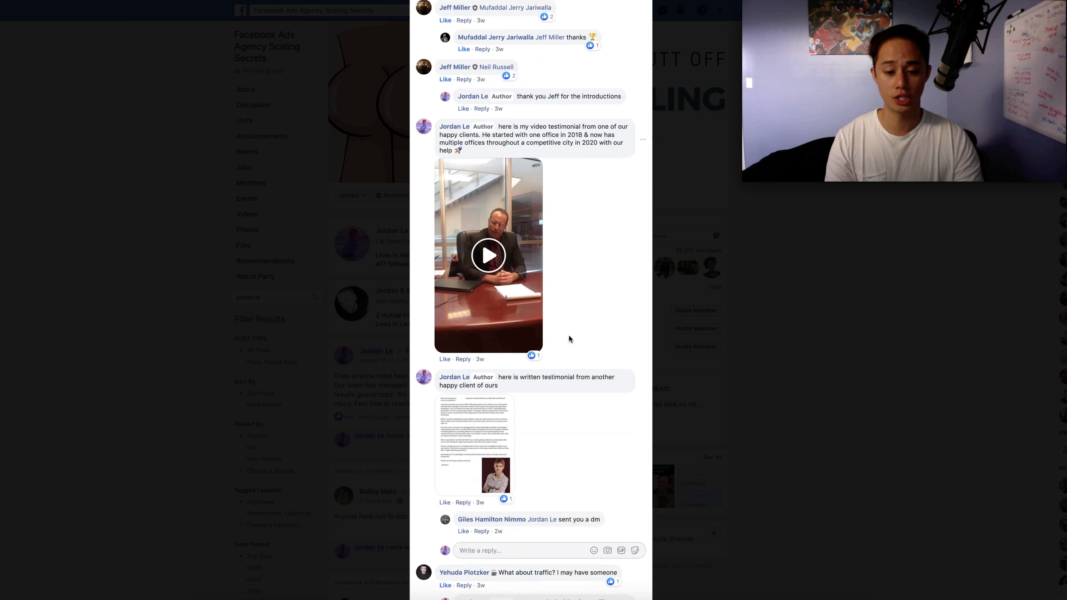
scroll("down", 3)
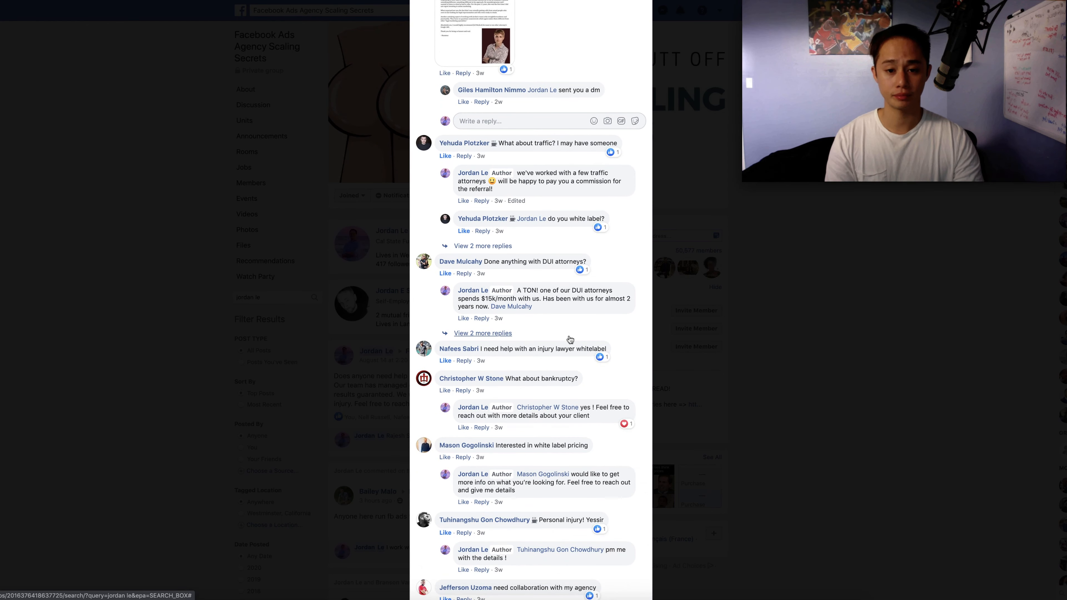
scroll("down", 3)
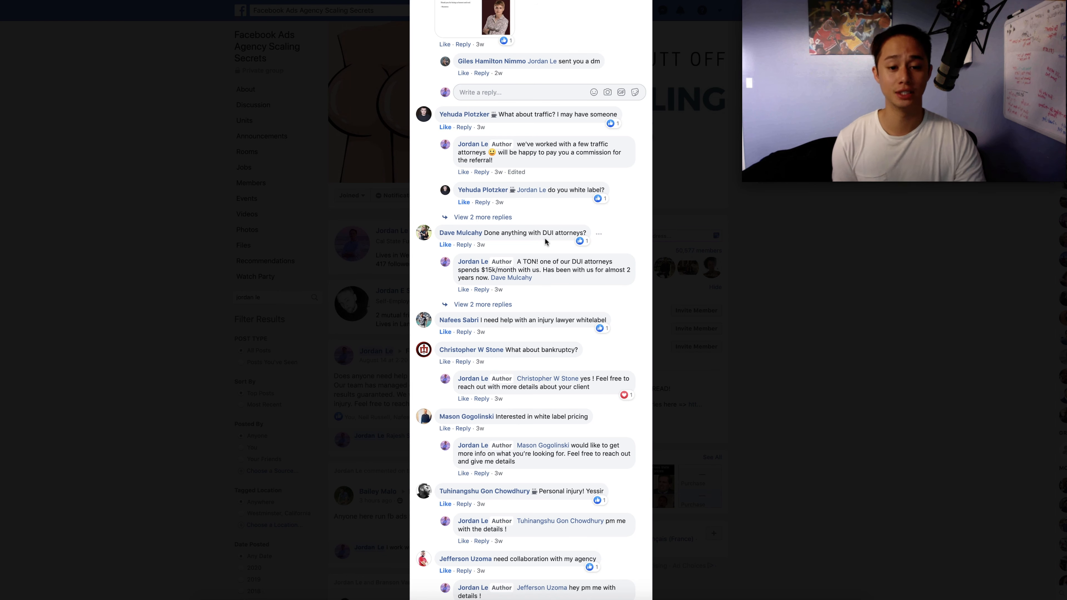
scroll("down", 3)
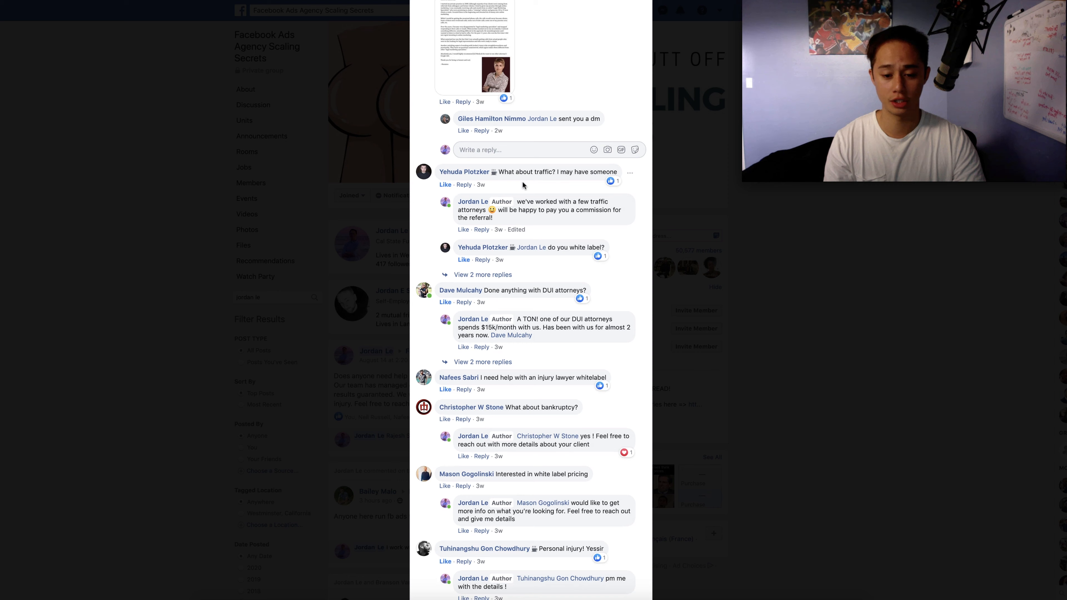
scroll("down", 3)
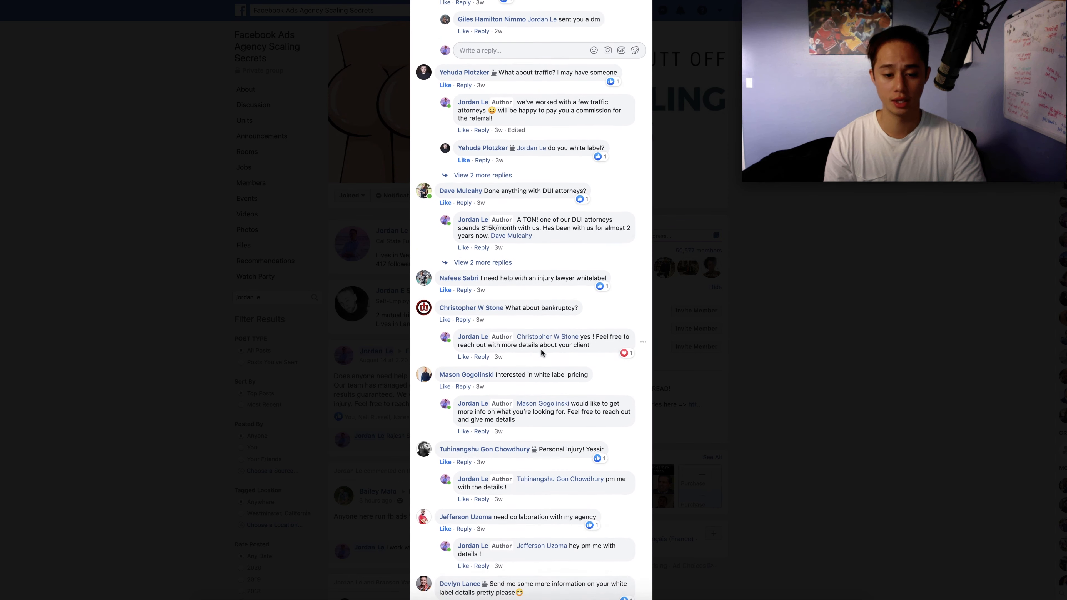
scroll("down", 3)
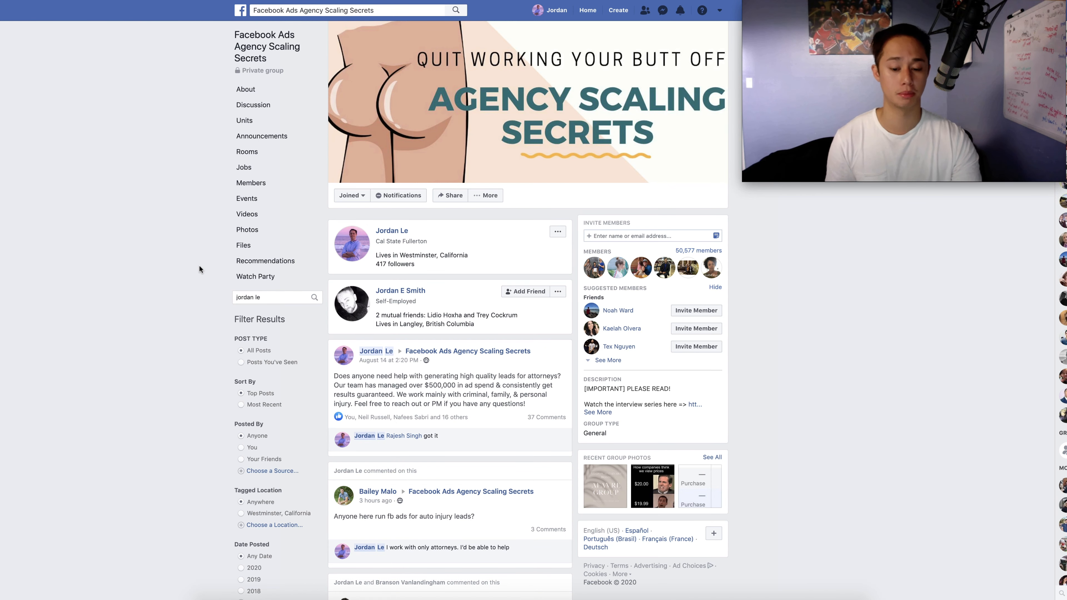
mouse_move(75, 418)
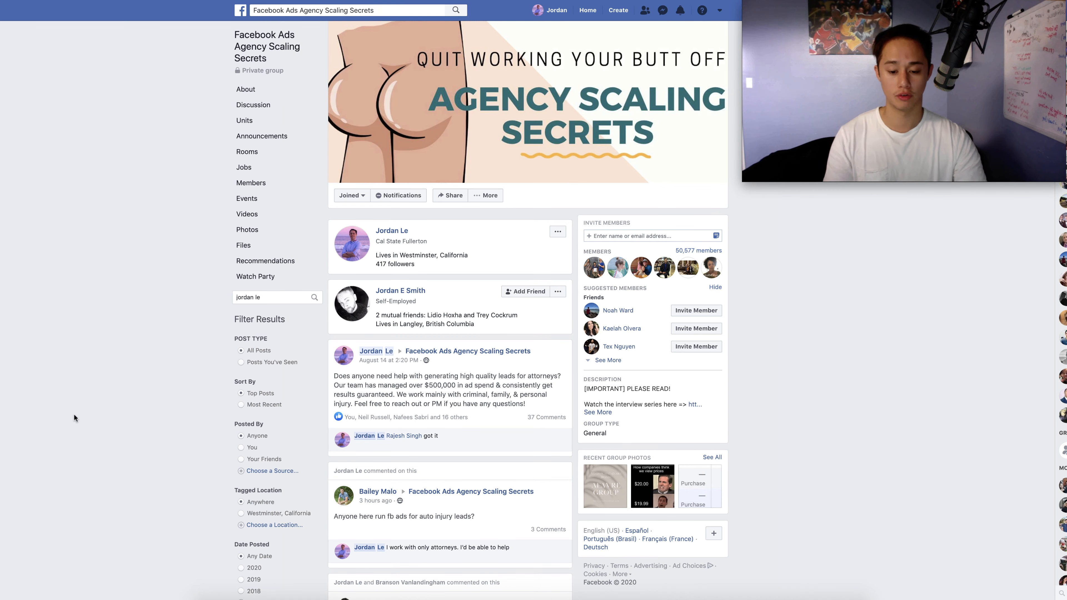
scroll("down", 3)
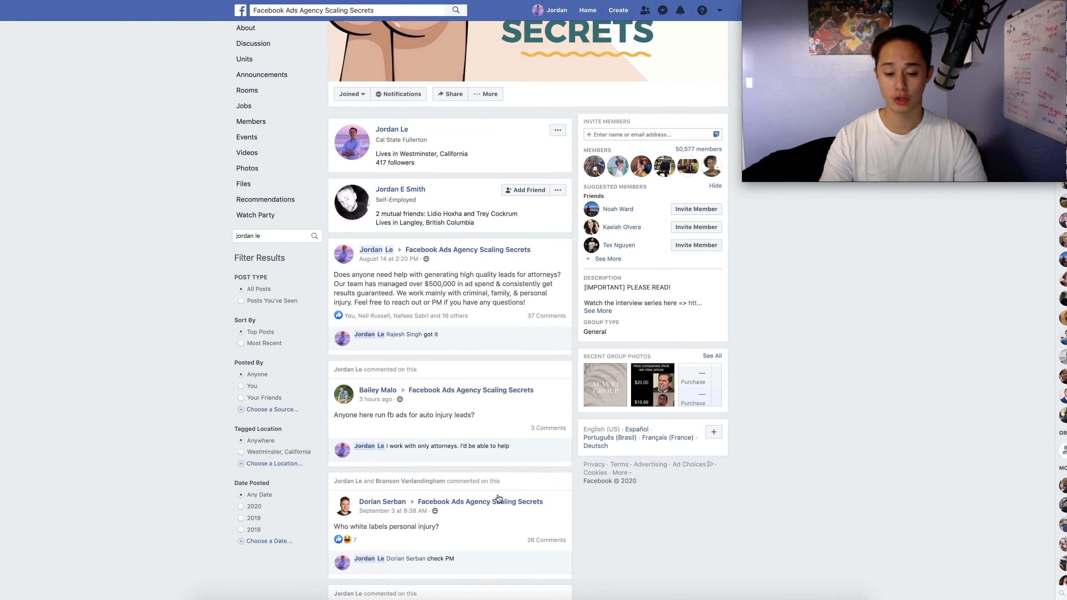
scroll("down", 3)
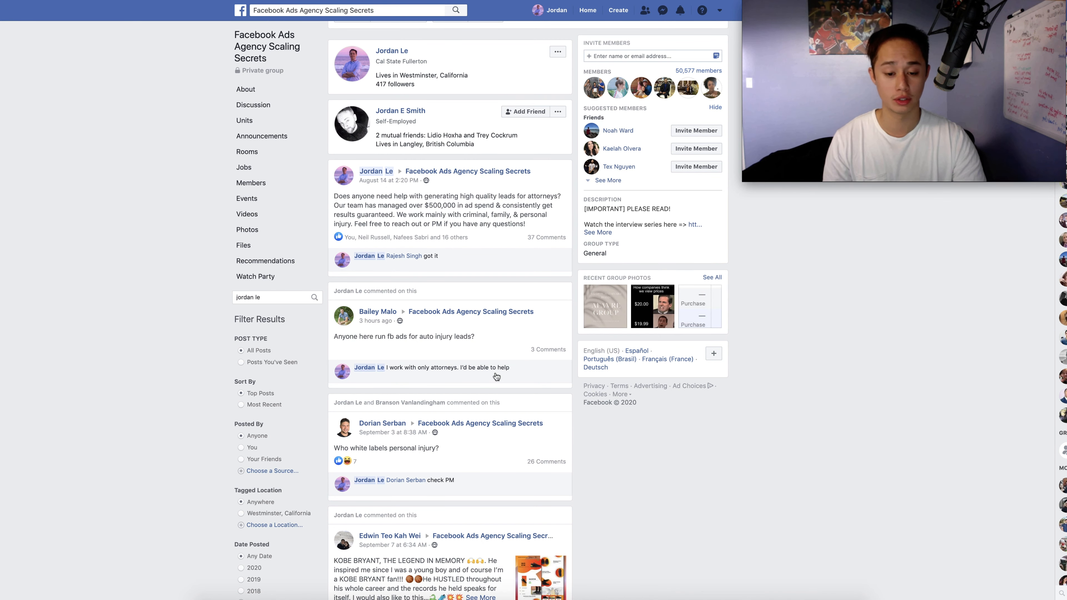
mouse_move(501, 456)
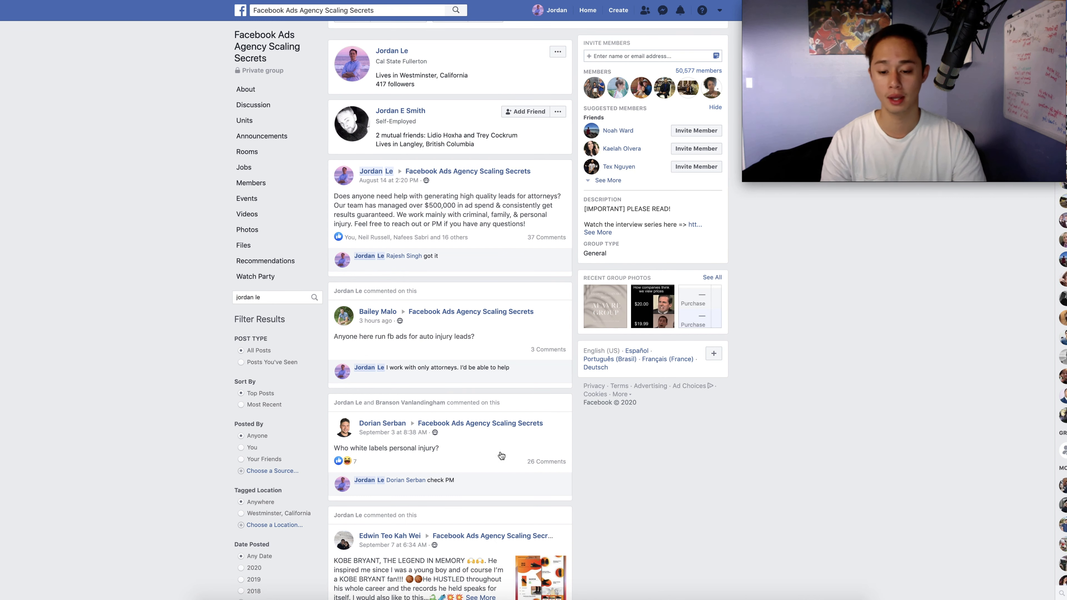
mouse_move(366, 460)
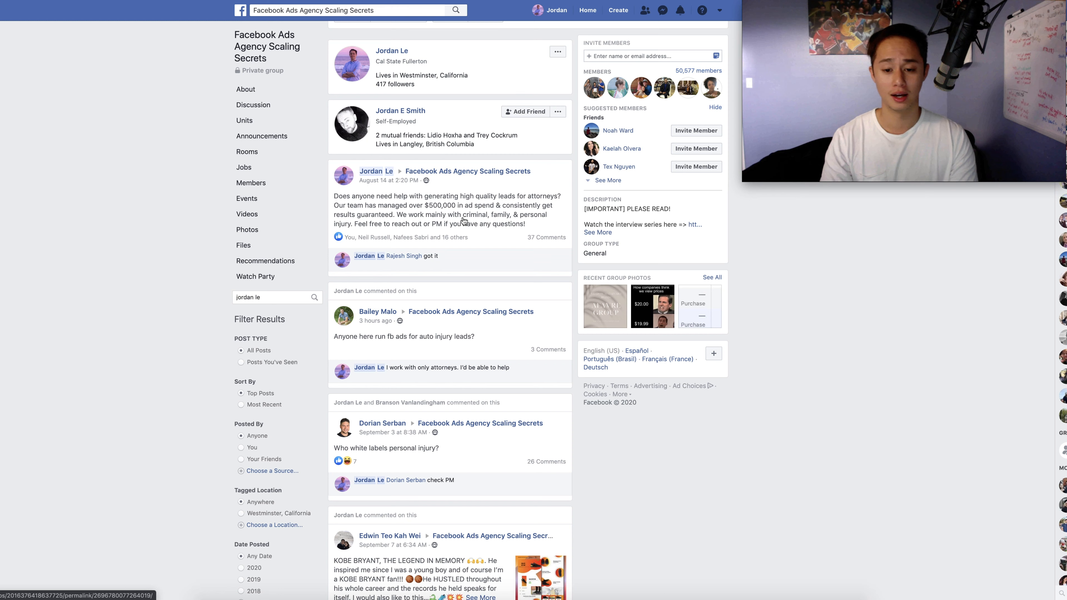
mouse_move(813, 264)
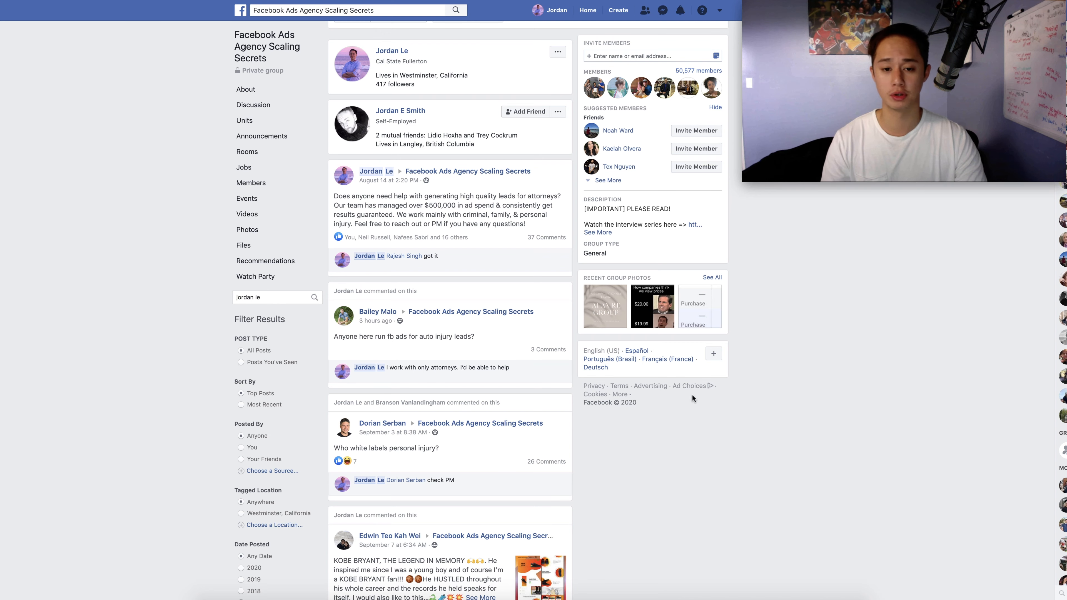
mouse_move(812, 306)
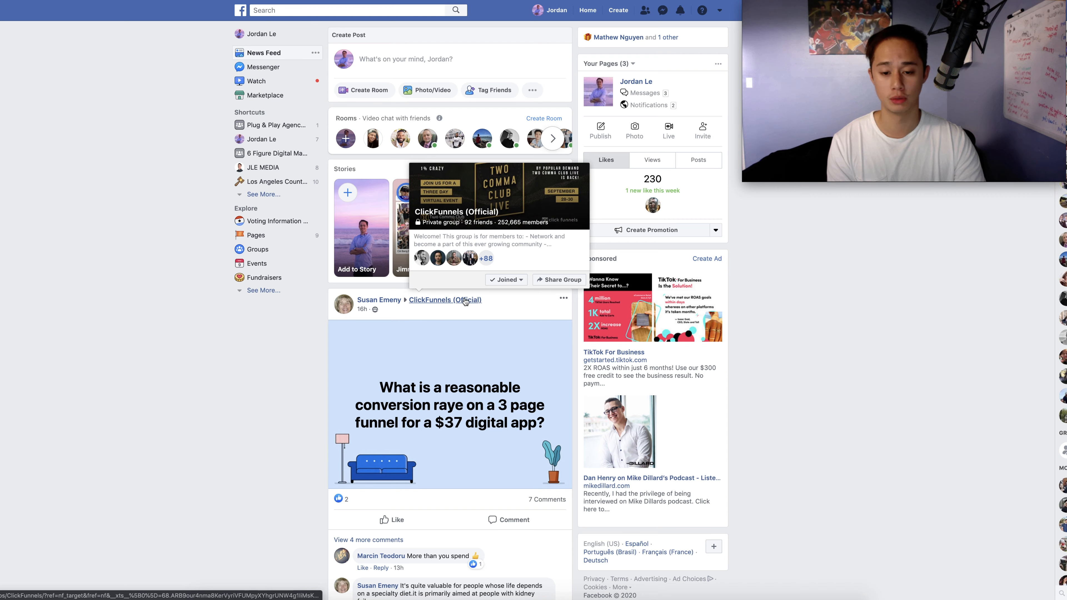
Step: Open the ClickFunnels (Official) group from the News Feed post and browse its discussion page
left_click(445, 300)
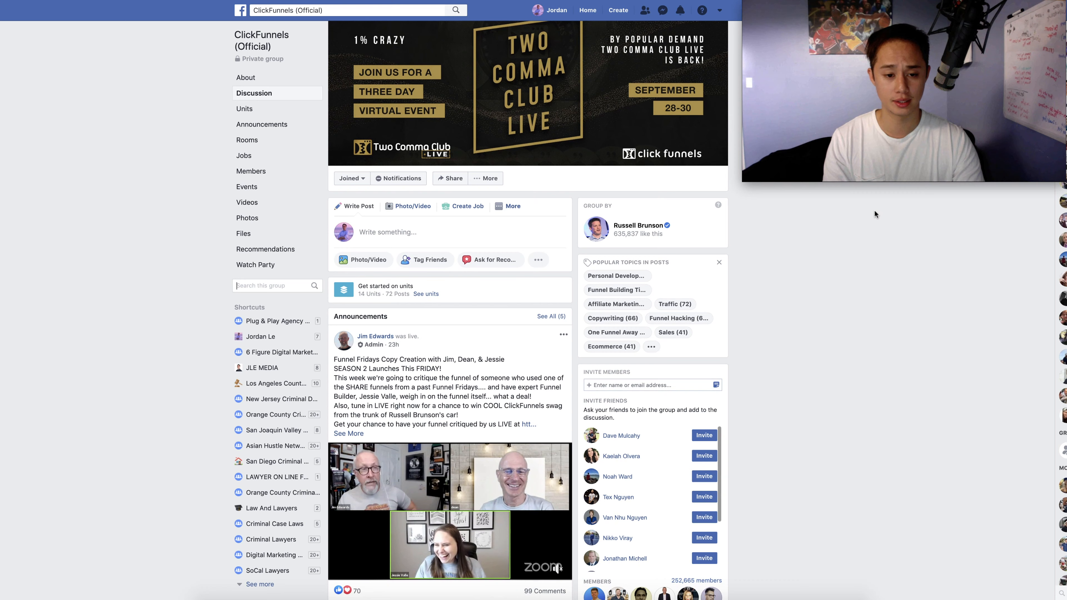
scroll("down", 3)
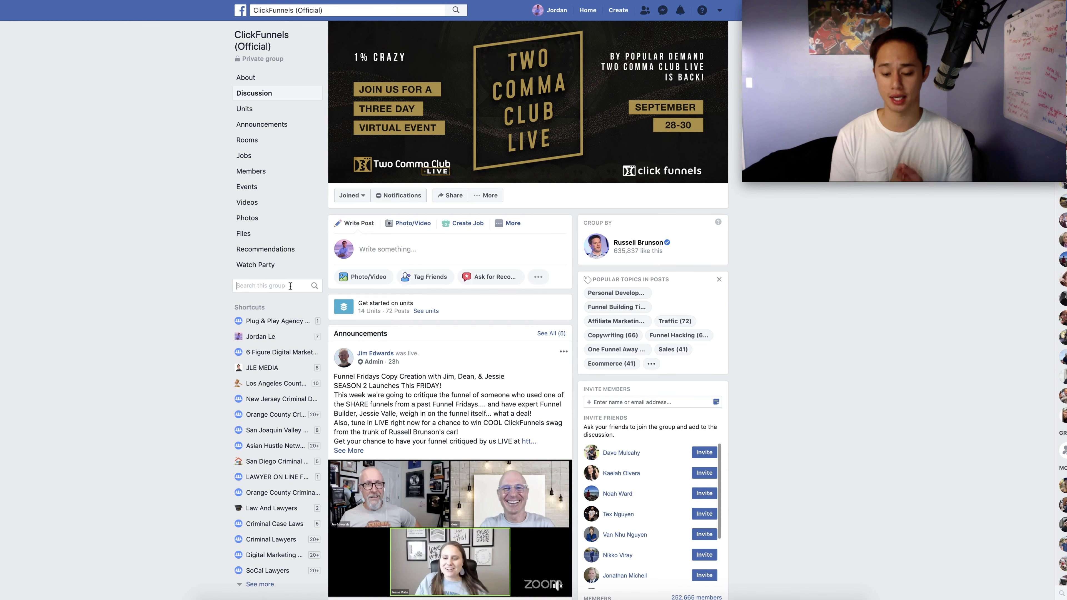
Step: Search the ClickFunnels group for 'real estate' and scroll through the matching posts
type("real estate")
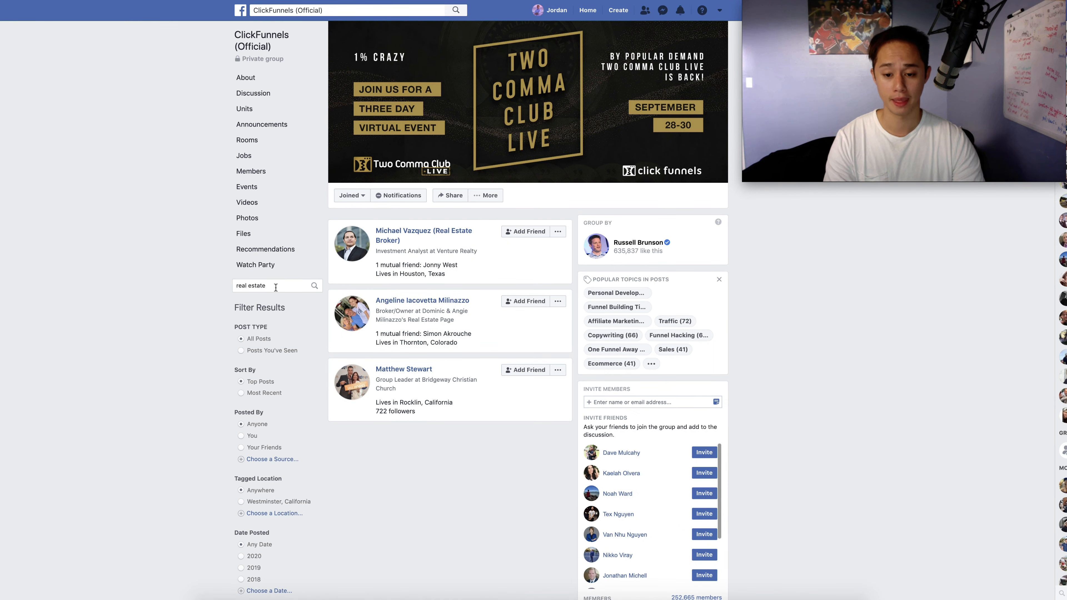
scroll("down", 3)
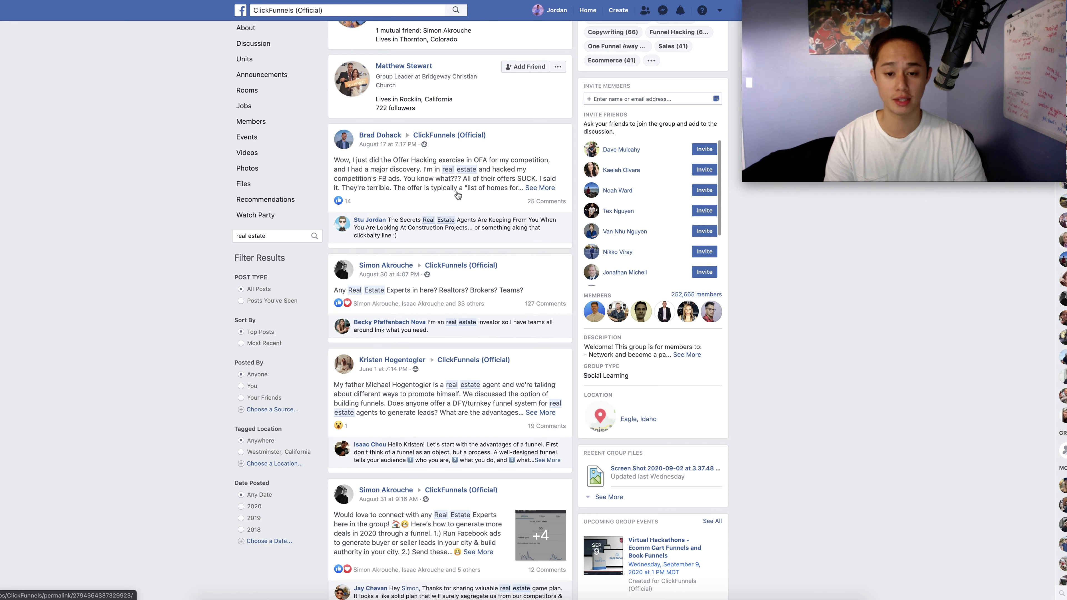
scroll("down", 3)
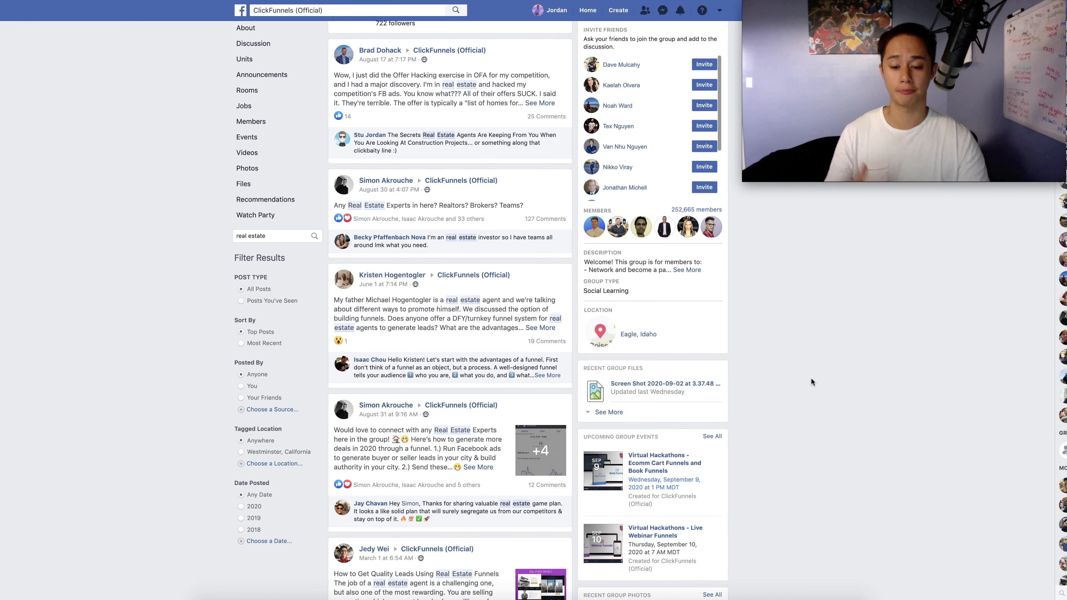
mouse_move(440, 456)
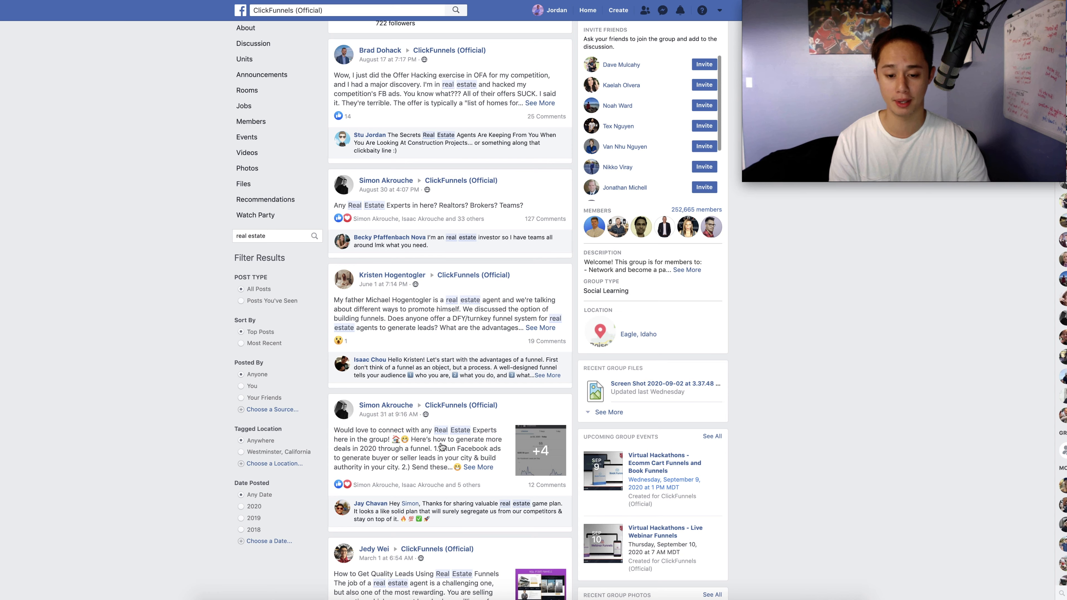
mouse_move(386, 406)
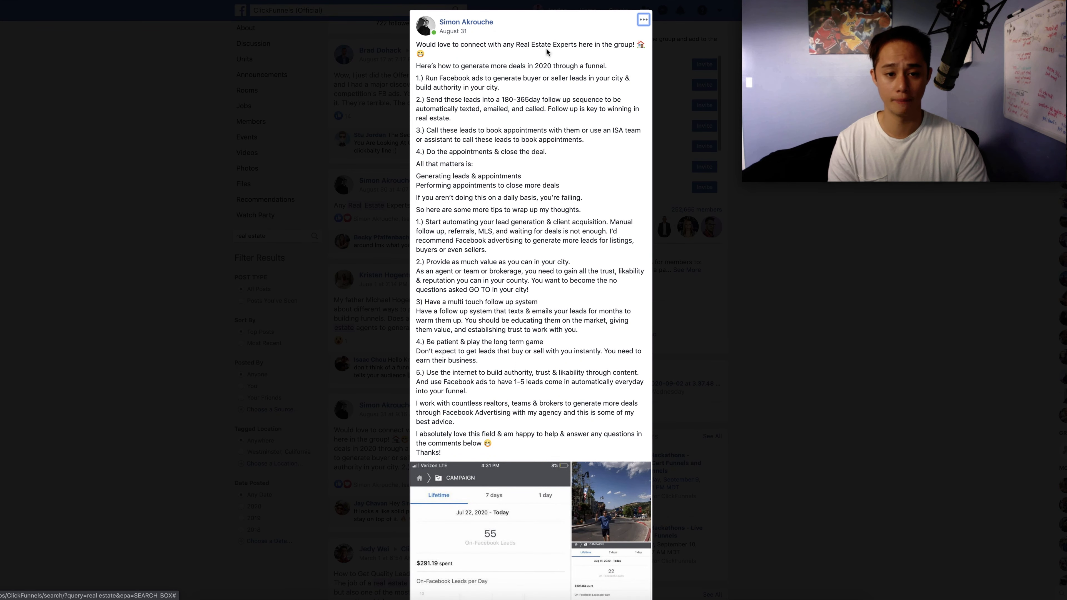
mouse_move(513, 52)
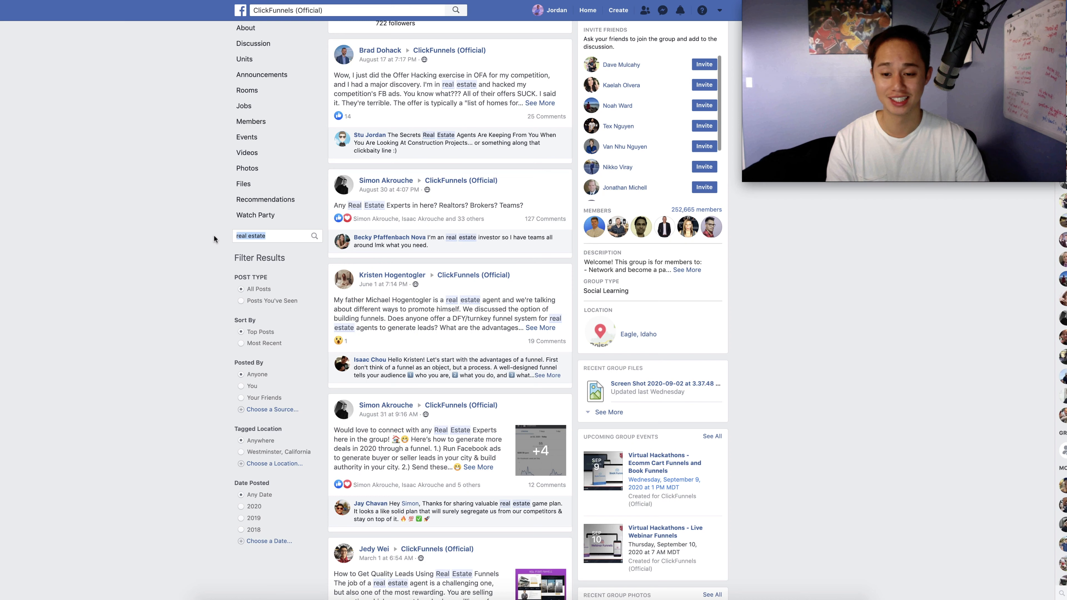
type("de")
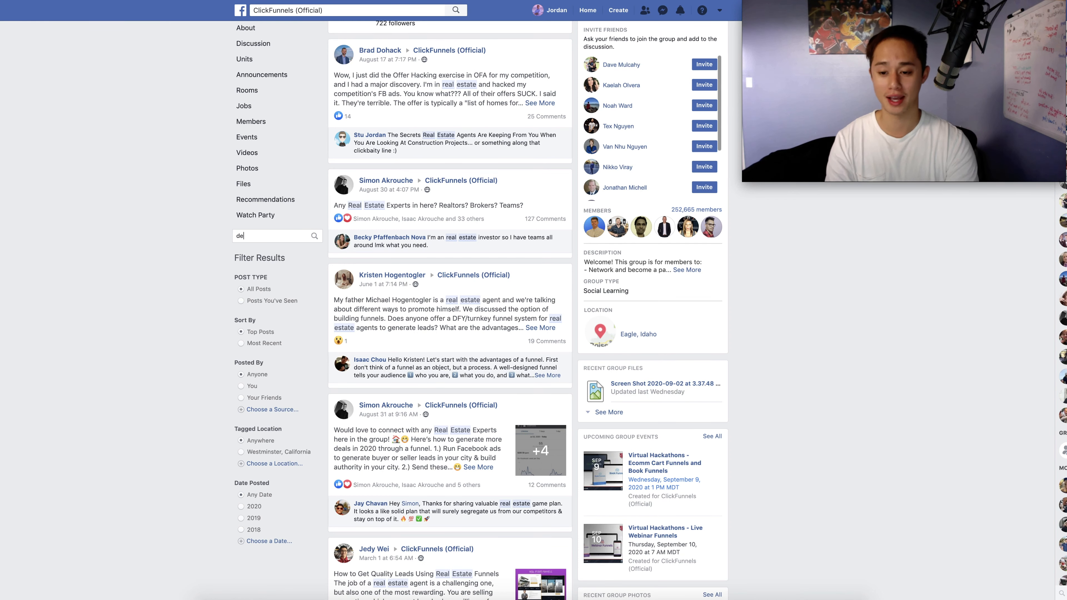
type("dentist")
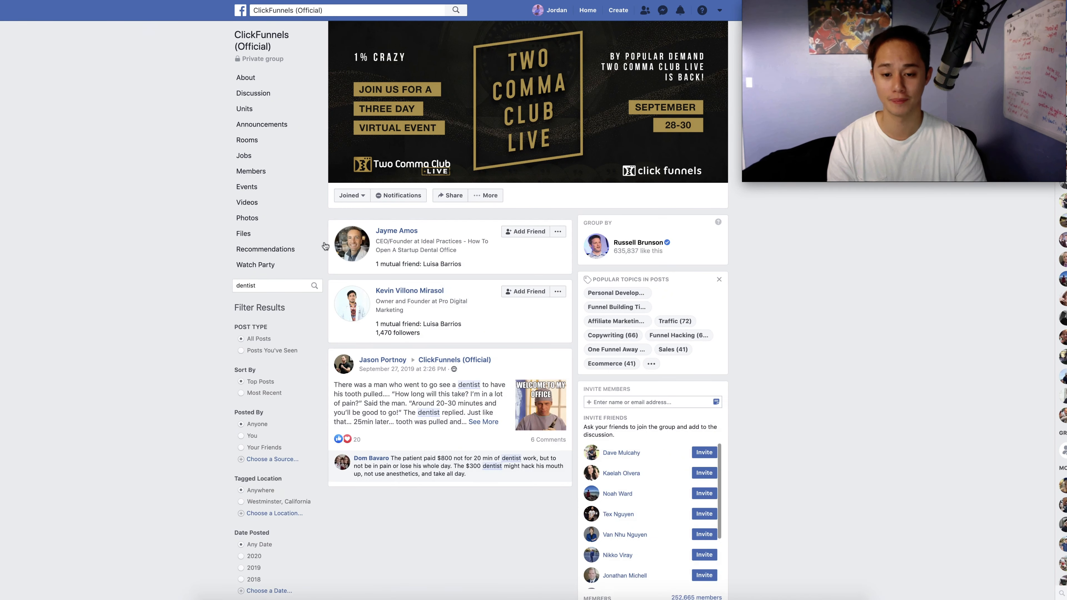
scroll("down", 3)
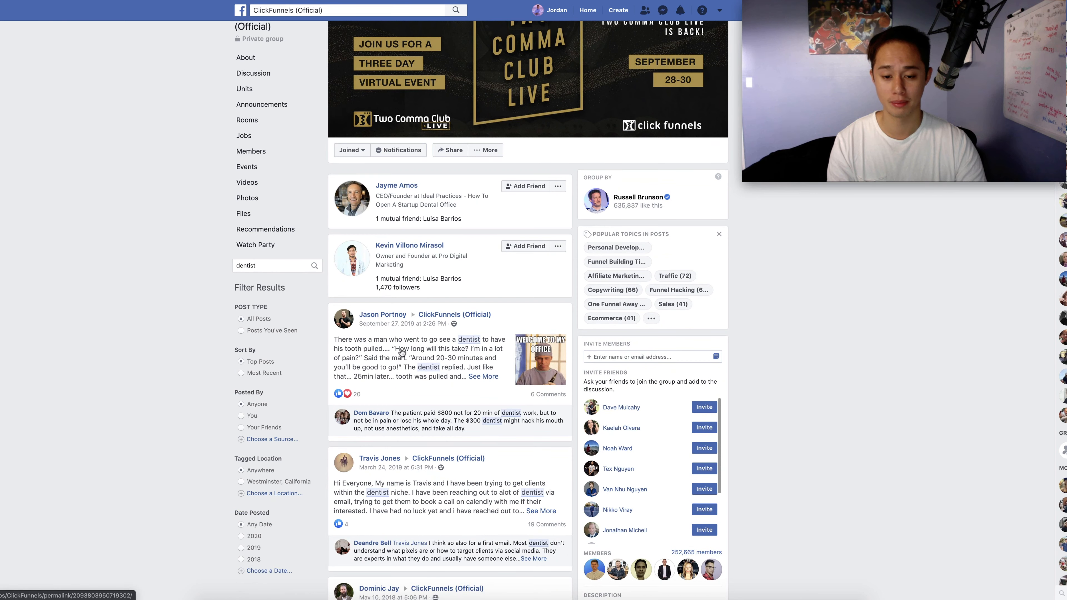
scroll("down", 3)
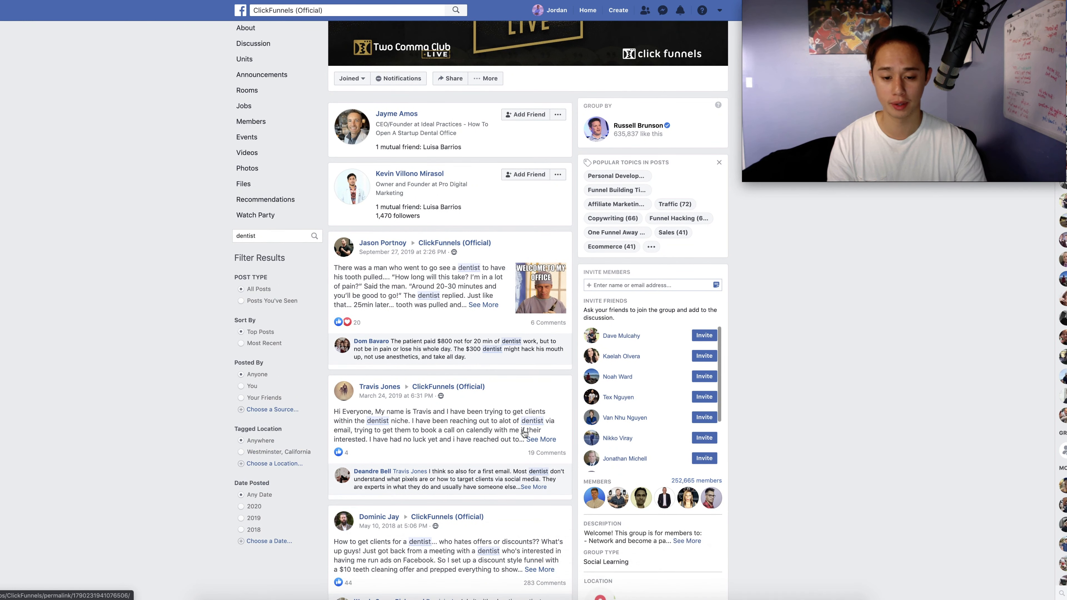
mouse_move(524, 434)
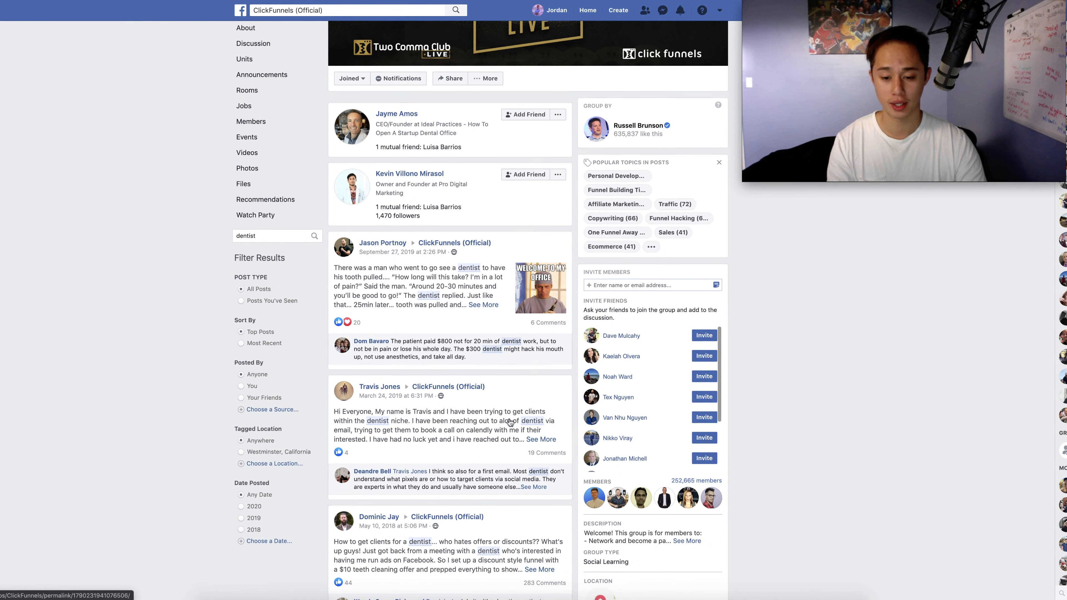
scroll("down", 3)
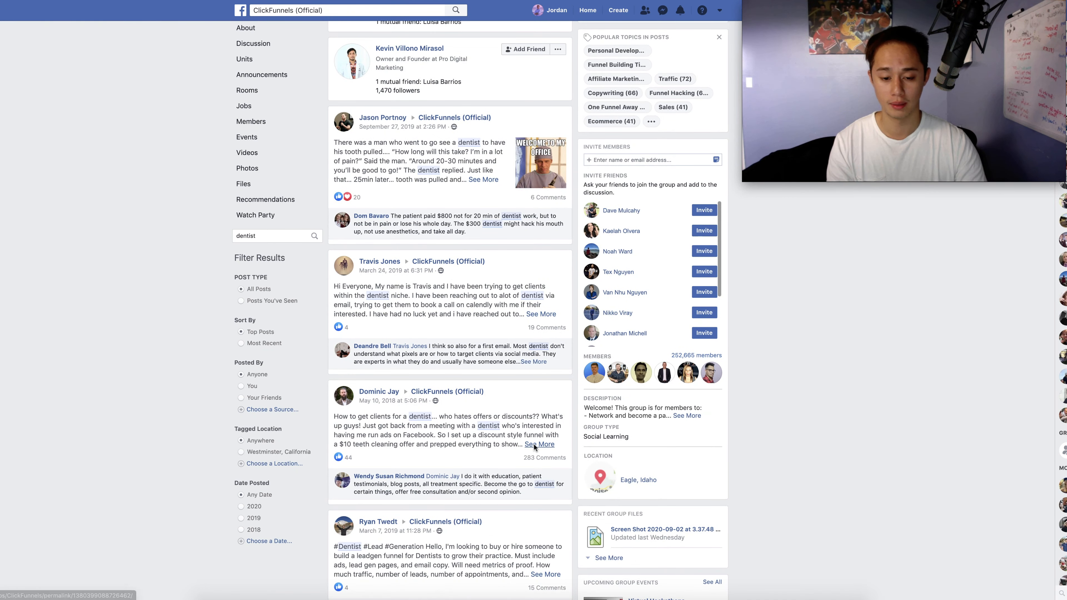
left_click(539, 445)
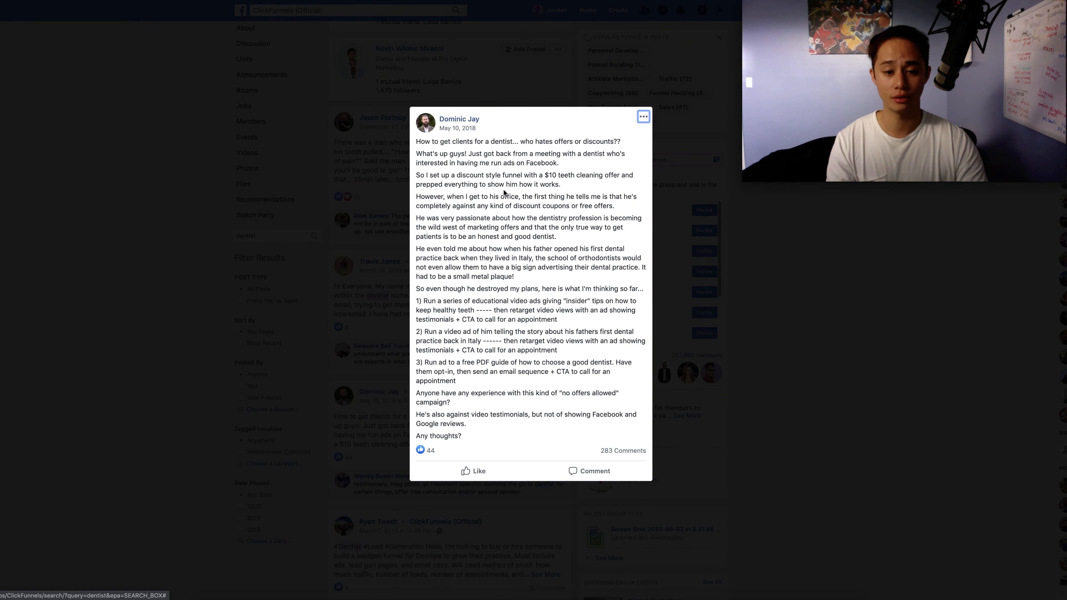
mouse_move(589, 178)
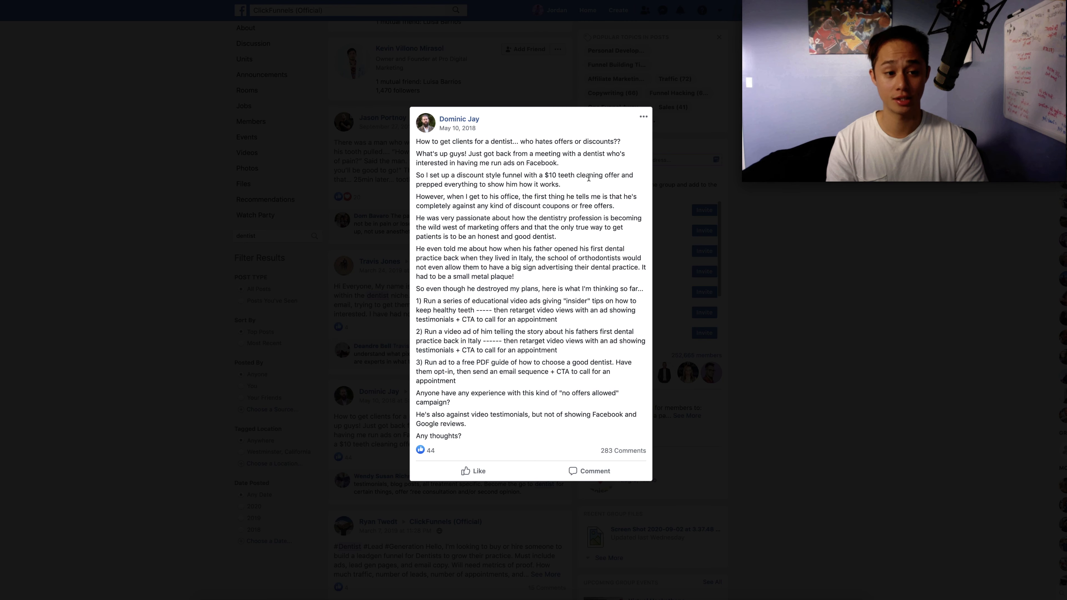
mouse_move(541, 380)
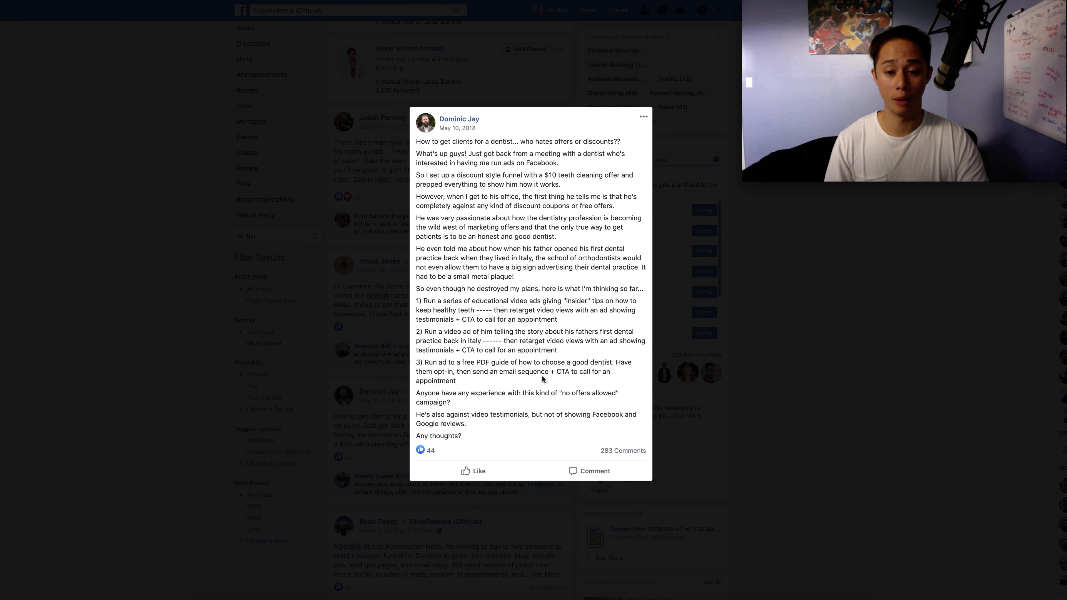
mouse_move(607, 322)
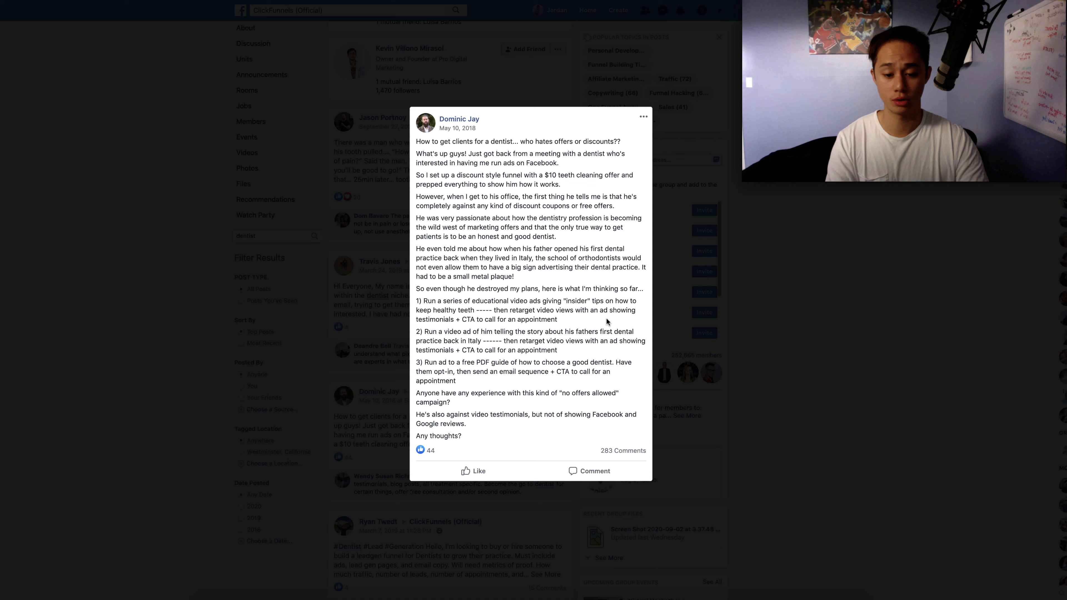
mouse_move(449, 367)
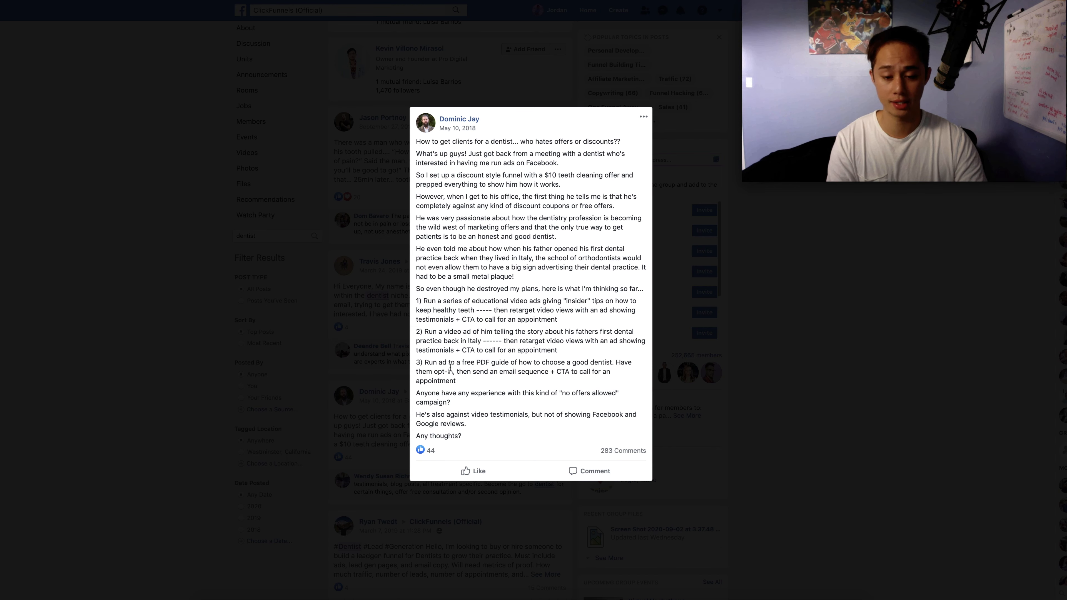
Step: Highlight the passage about his father's dental practice, then close the post
left_click_drag(457, 361, 585, 362)
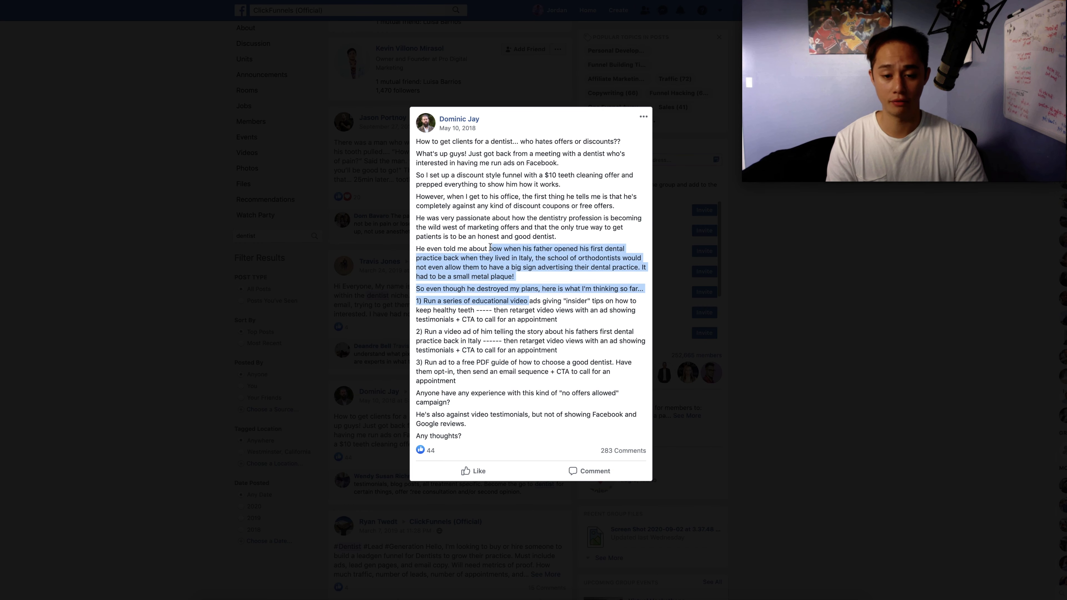
left_click(846, 291)
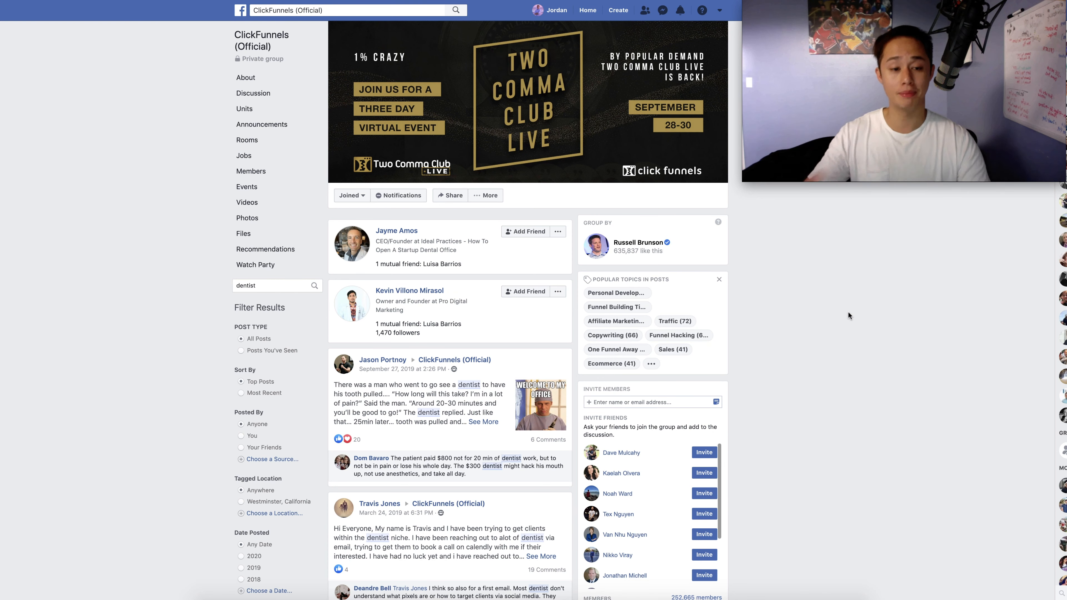
mouse_move(213, 158)
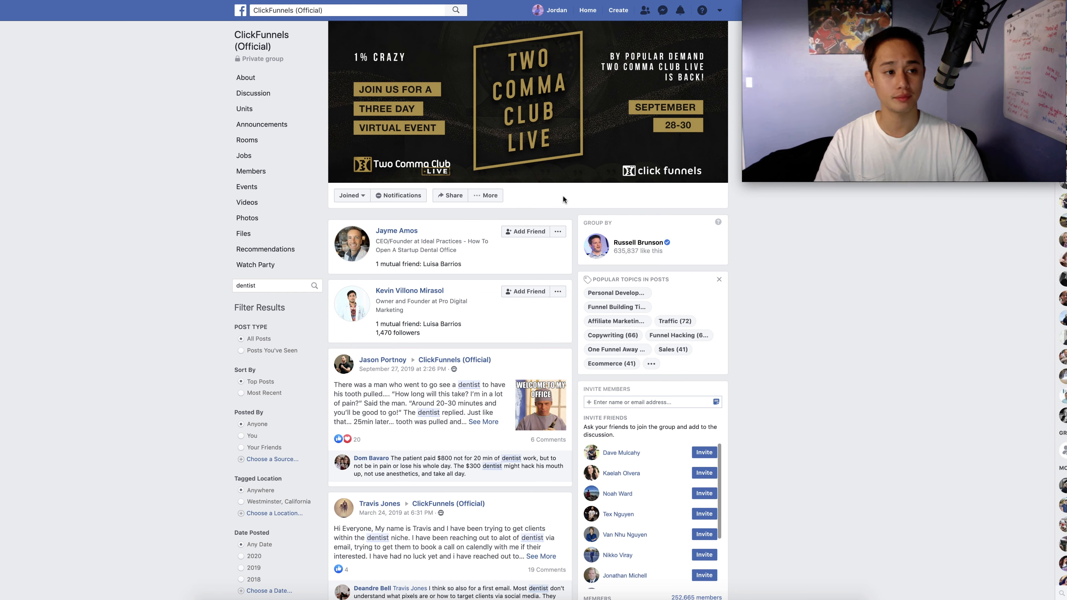
mouse_move(739, 134)
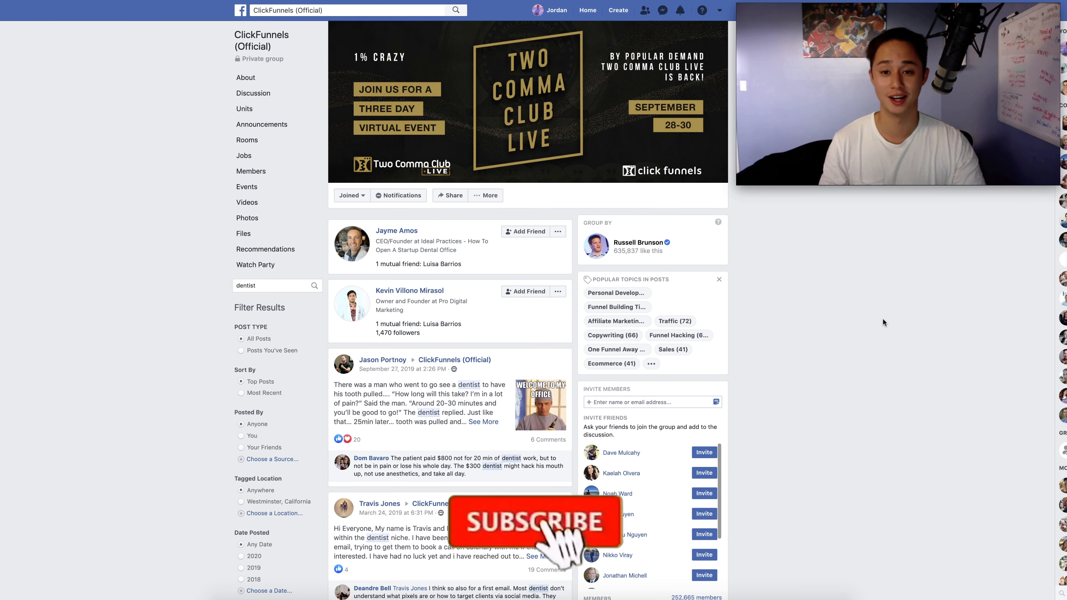
left_click(533, 523)
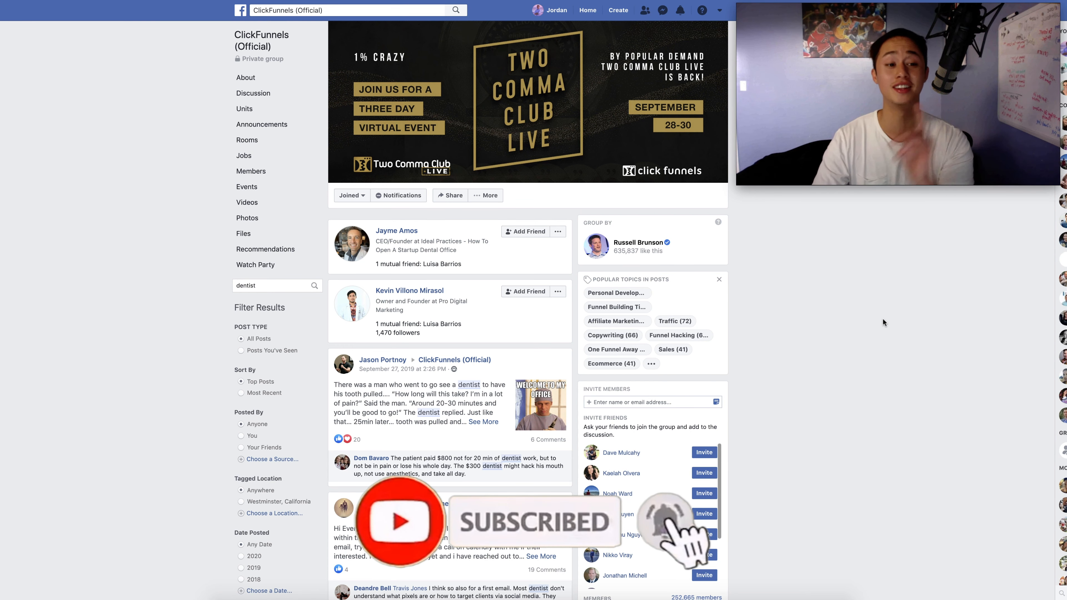